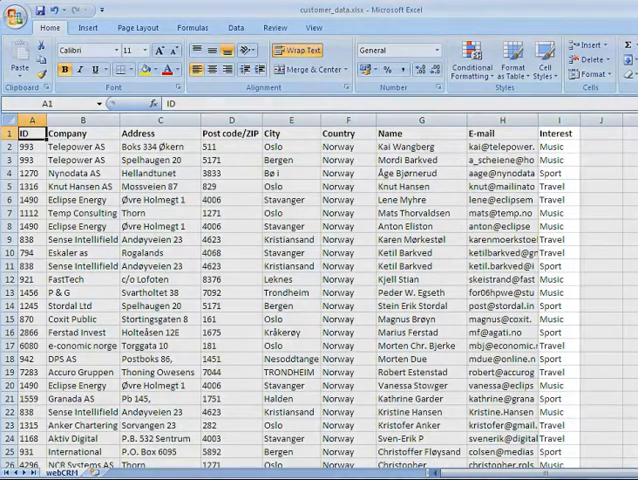
- Insert a Division column after Company with Oslo and Bergen for the first customers
left_click(556, 120)
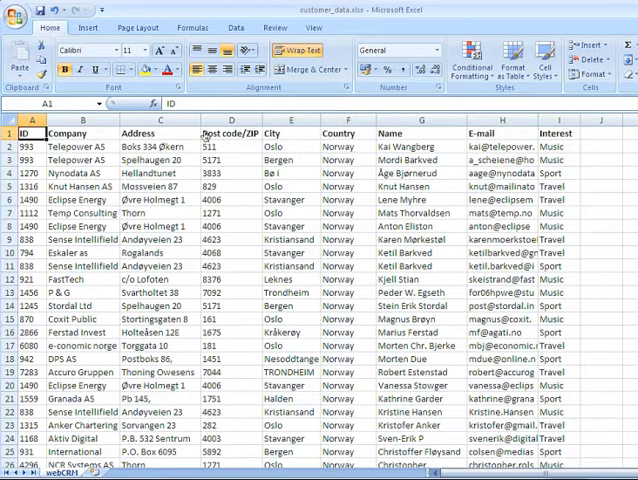
right_click(156, 132)
type("Division")
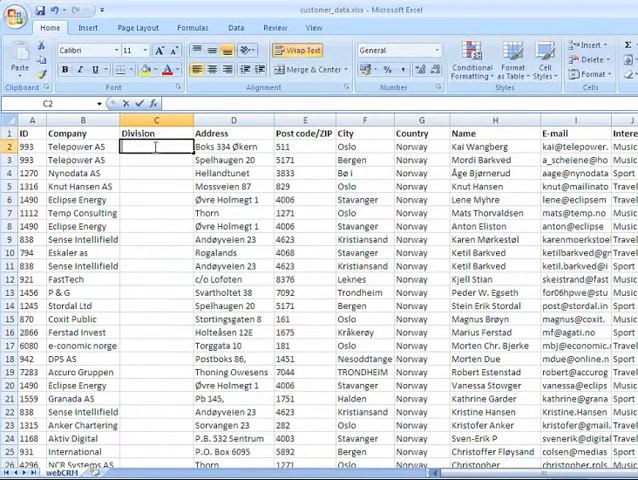
type("Oslo")
left_click(156, 160)
type("Bergen")
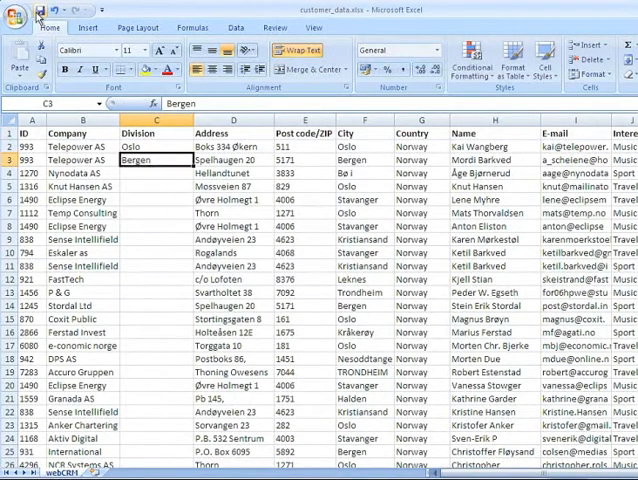
- Save the edited customer file via the Office button
left_click(16, 18)
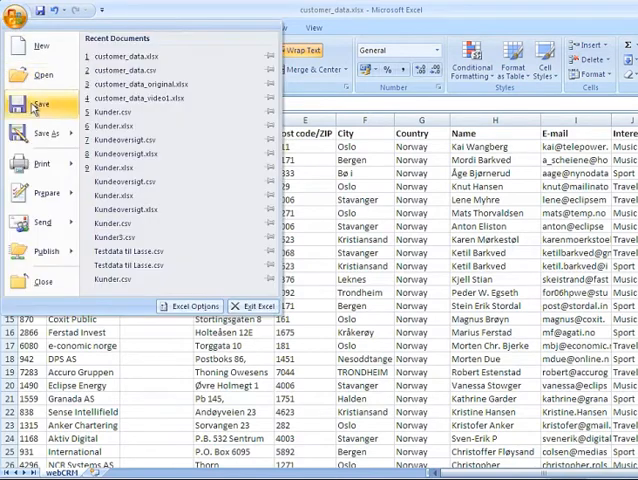
left_click(44, 132)
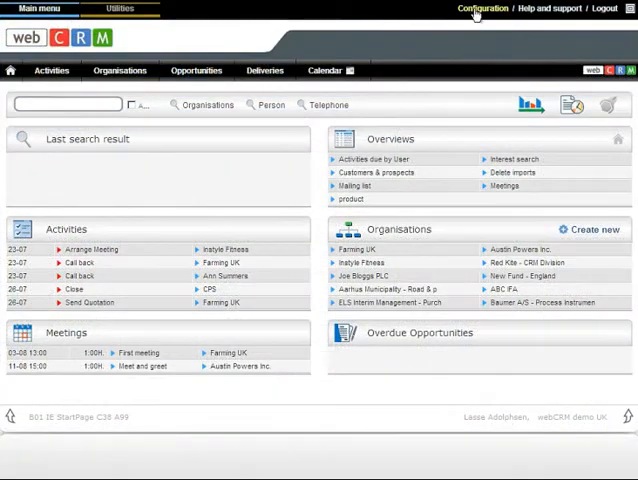
- Upload the customer file under Configuration > Data import
left_click(482, 8)
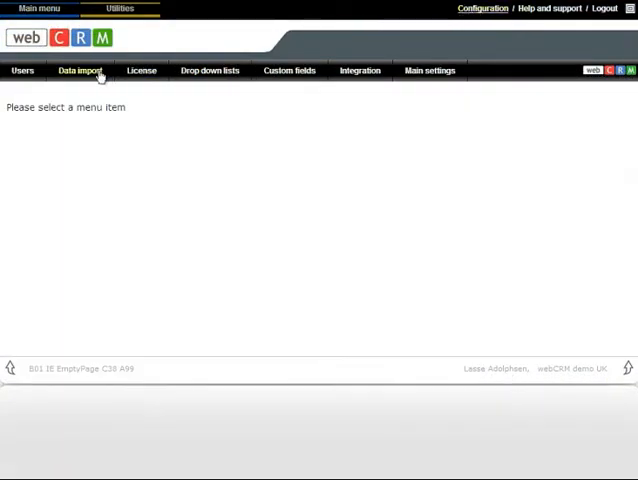
left_click(80, 70)
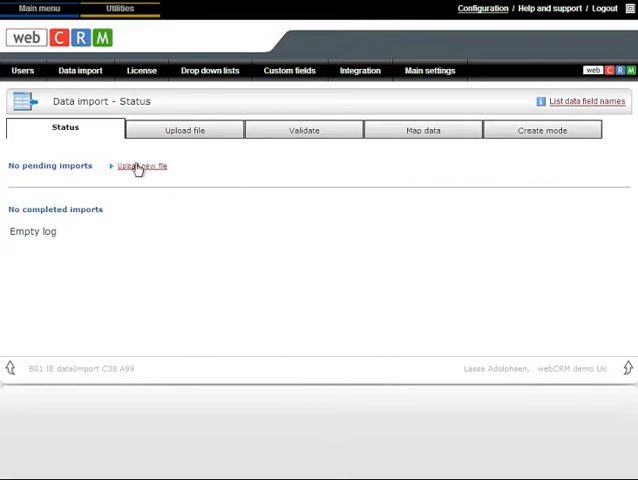
left_click(140, 164)
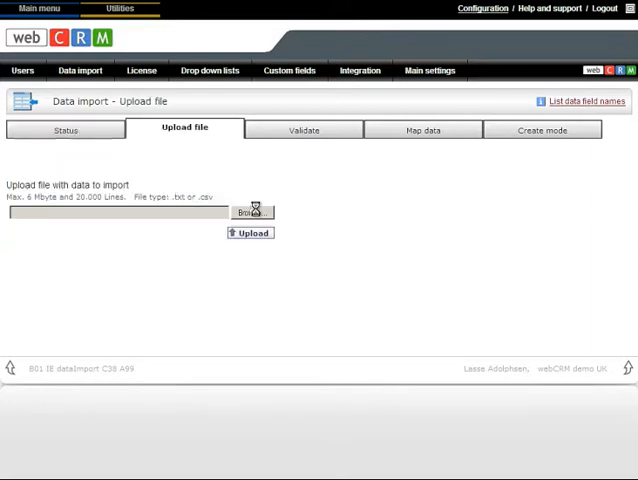
left_click(252, 212)
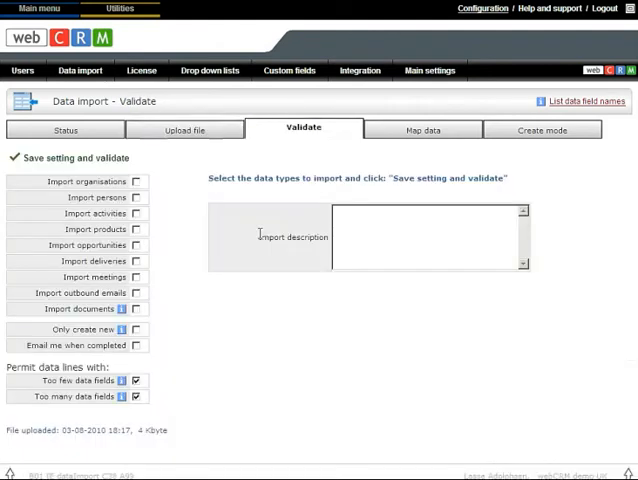
mouse_move(204, 182)
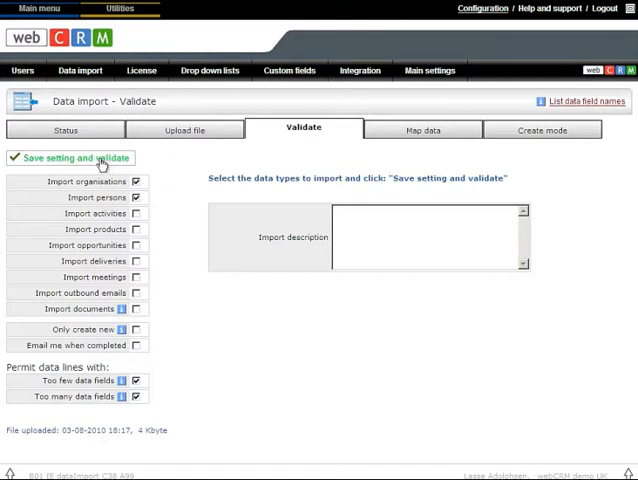
- Validate the file with Import organisations and Import persons ticked
left_click(72, 158)
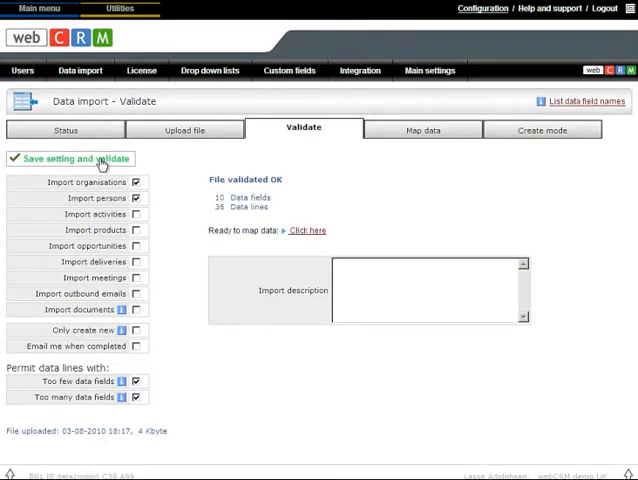
mouse_move(168, 166)
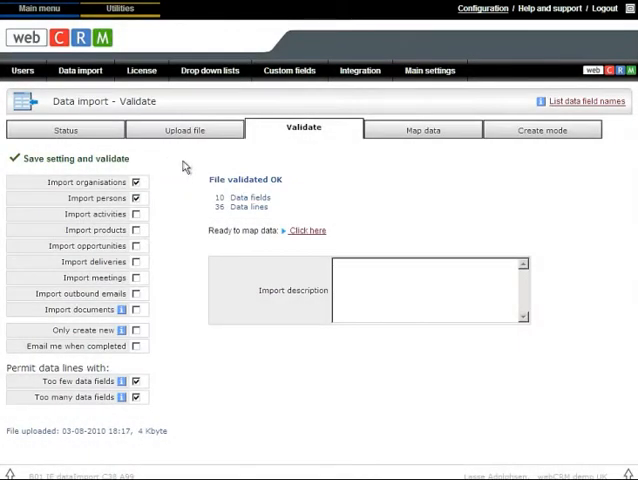
- Map Name=Company, Address line 1=Address, Post code=Post code/ZIP and City=City for organisations
left_click(422, 128)
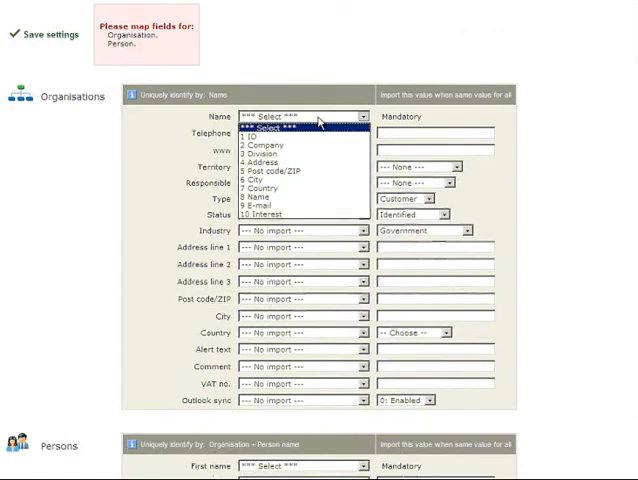
left_click(264, 144)
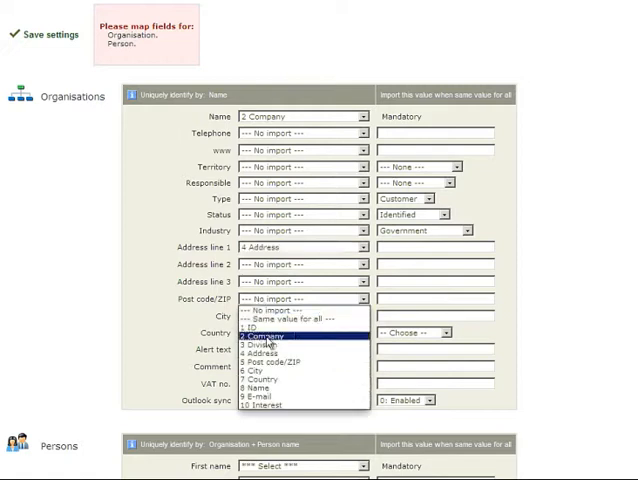
left_click(270, 362)
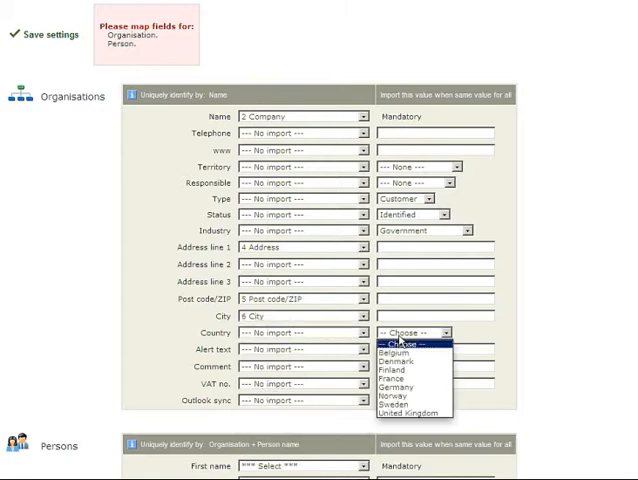
mouse_move(424, 404)
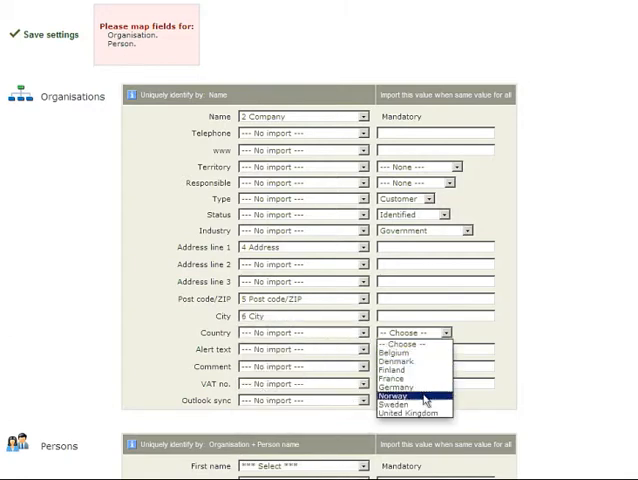
- Set Country to Norway and Status to Identified as the same value for all organisations
left_click(396, 396)
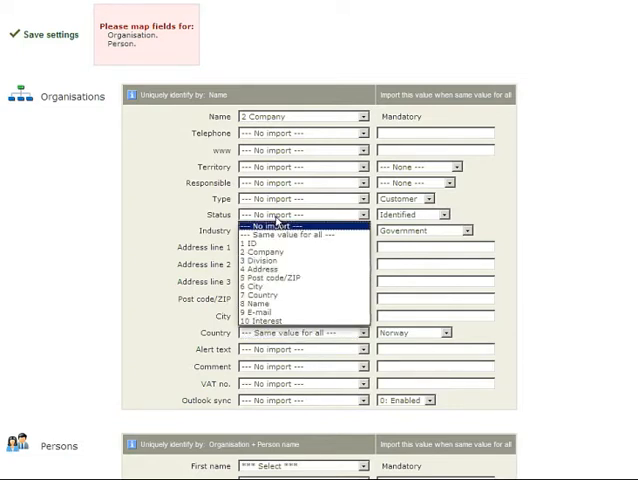
left_click(300, 232)
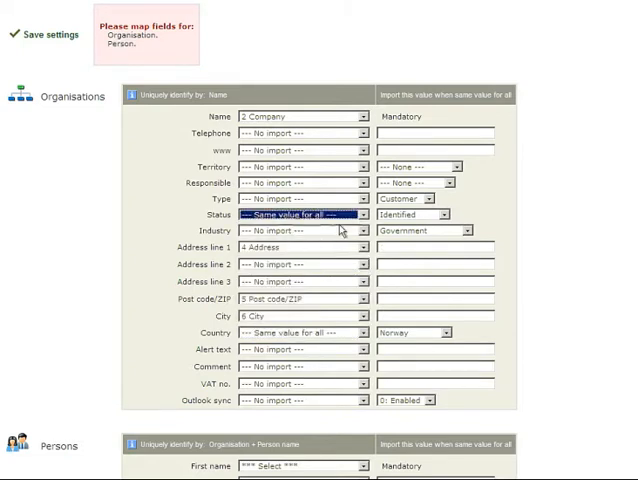
left_click(444, 214)
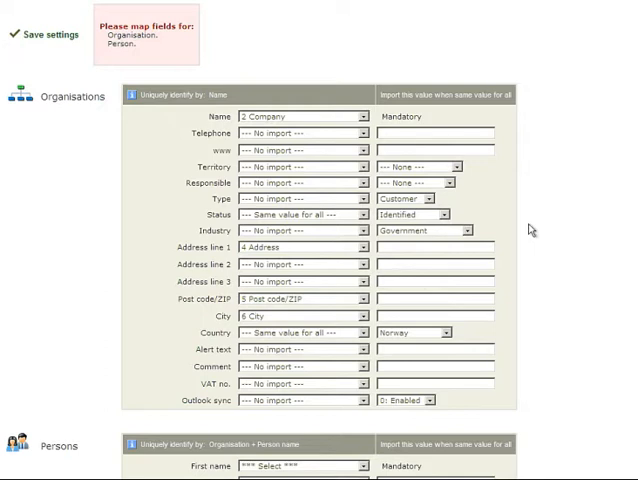
- Save the mapping settings and review the import mode settings before returning to Map data
scroll("down", 3)
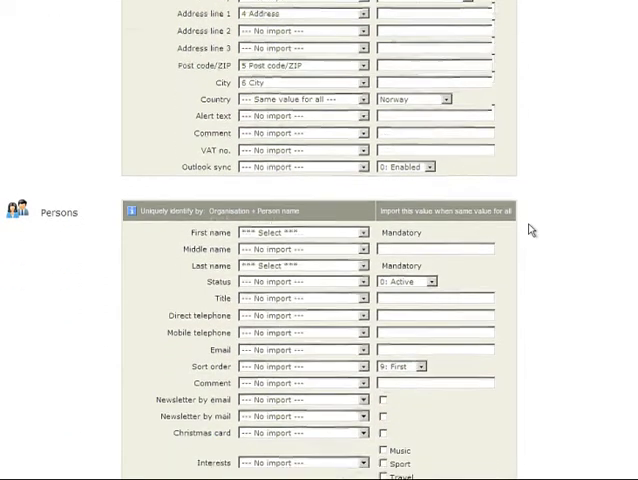
scroll("down", 3)
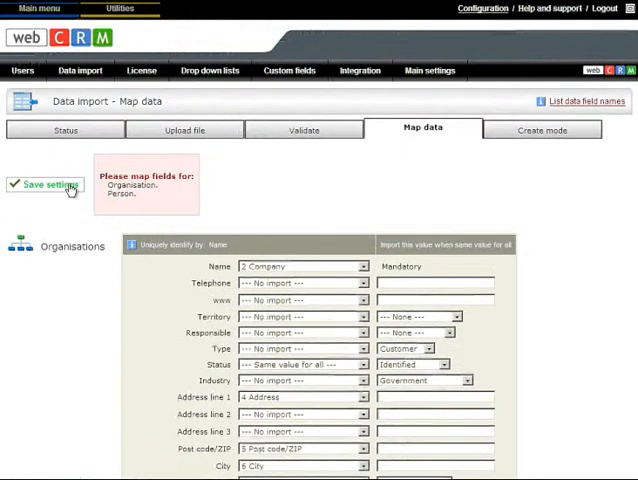
left_click(48, 184)
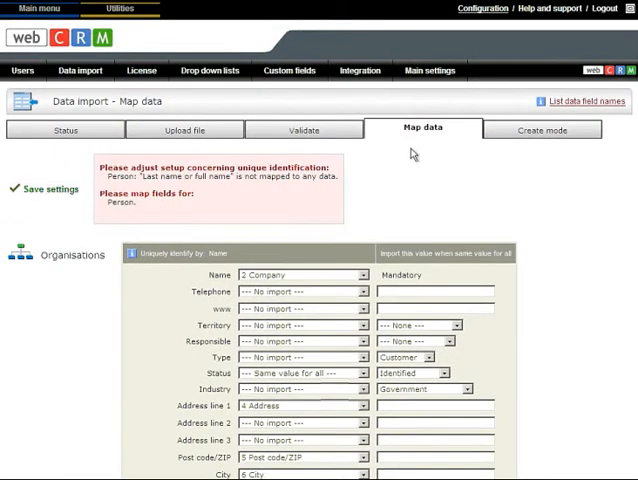
left_click(542, 128)
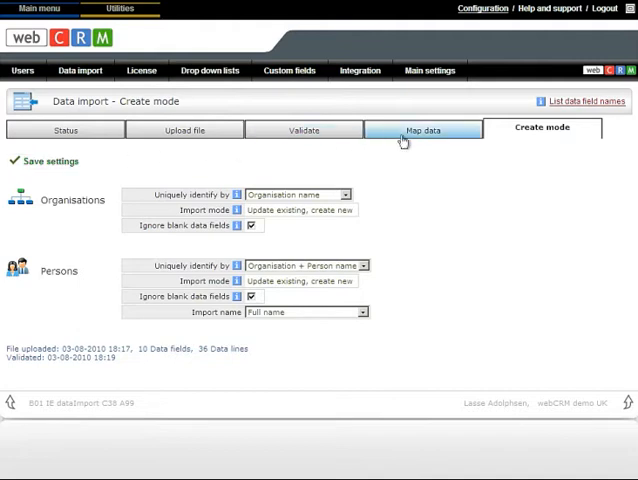
left_click(424, 128)
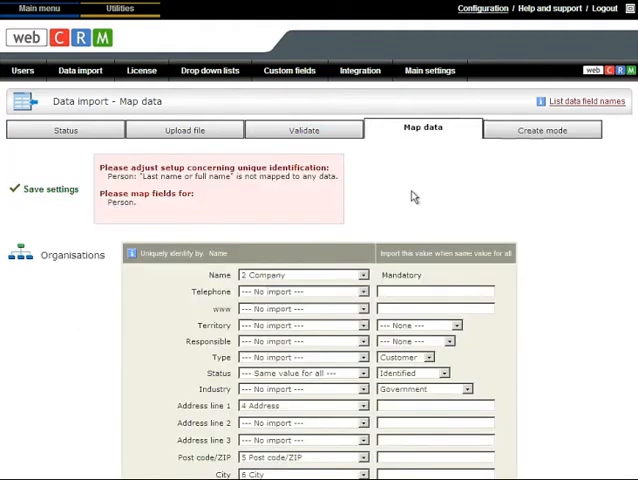
- Map the person's Full name to the file's Name column
scroll("down", 3)
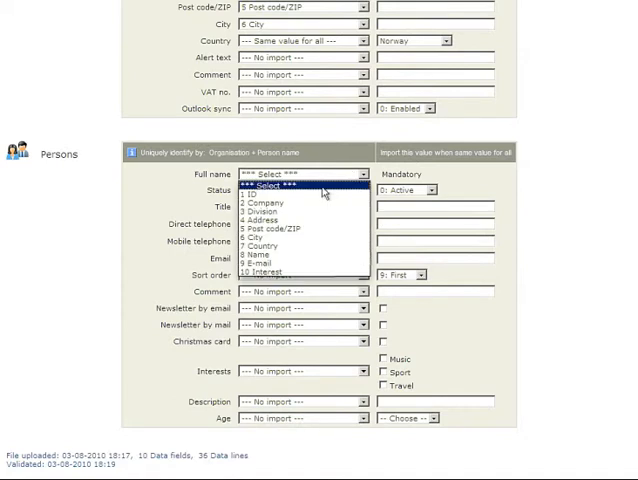
mouse_move(270, 256)
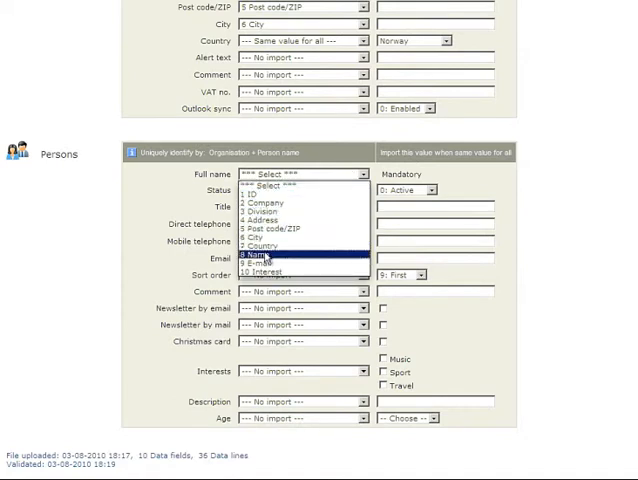
left_click(280, 256)
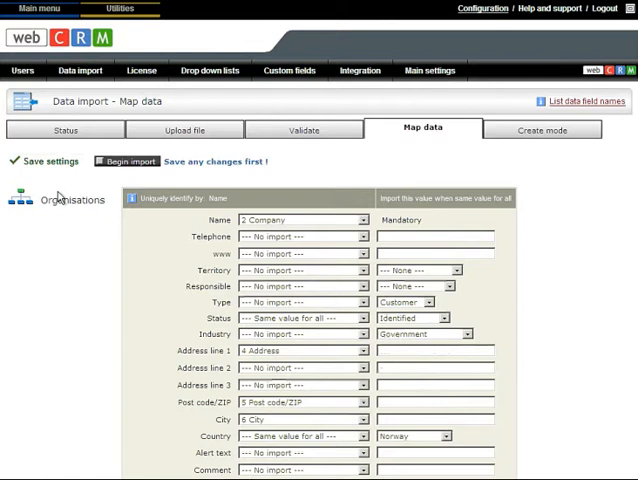
mouse_move(472, 20)
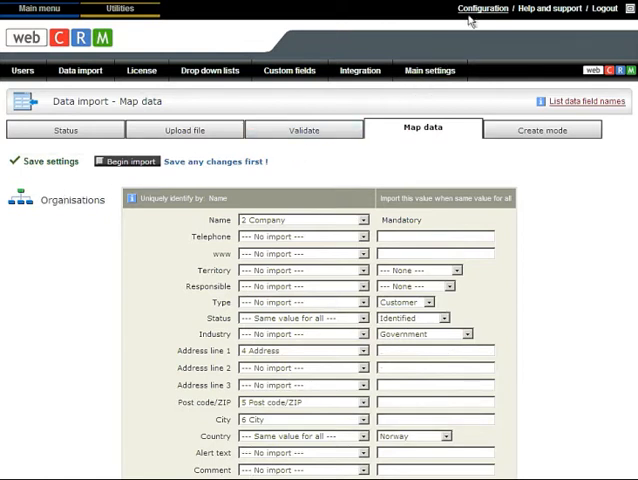
- Go to the Extra Organisation custom fields under Configuration > Custom fields > Organisations
left_click(288, 70)
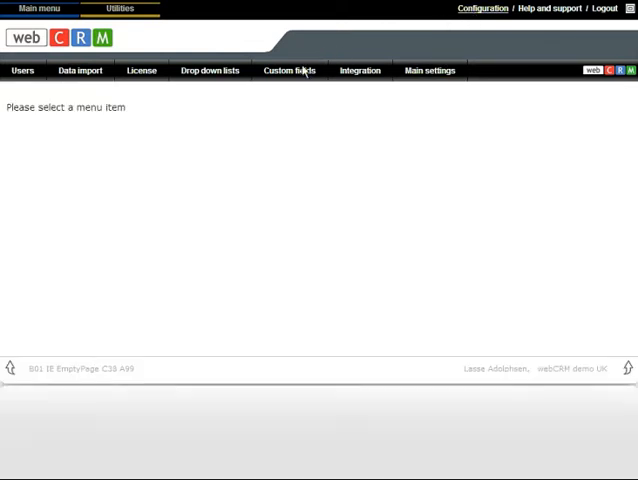
left_click(288, 70)
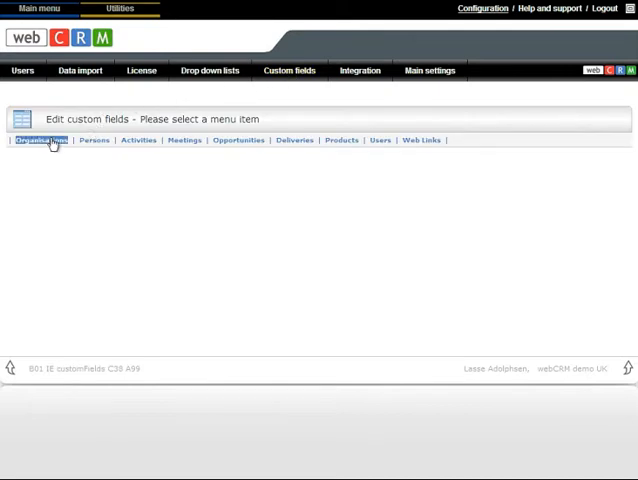
left_click(40, 140)
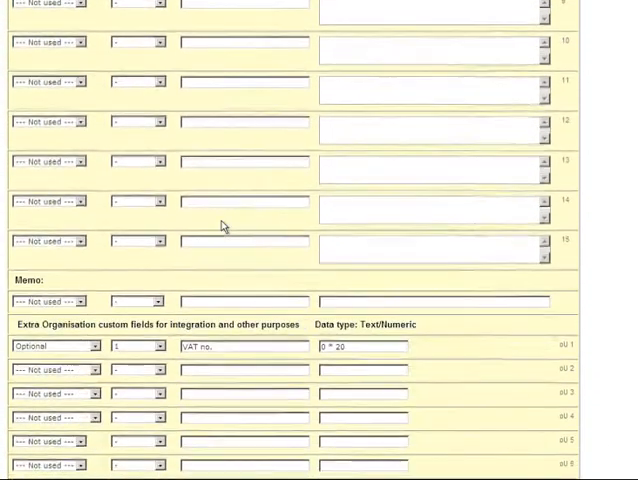
scroll("down", 3)
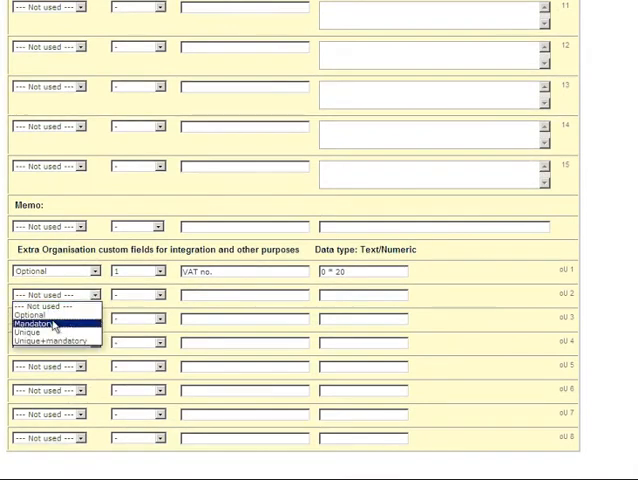
- Make custom field row 2 Unique, numbered and named Debtor number, and save
left_click(52, 326)
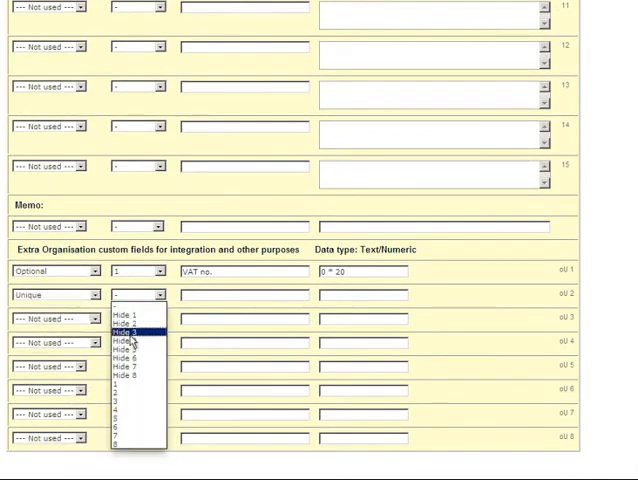
left_click(136, 332)
type("Debtor")
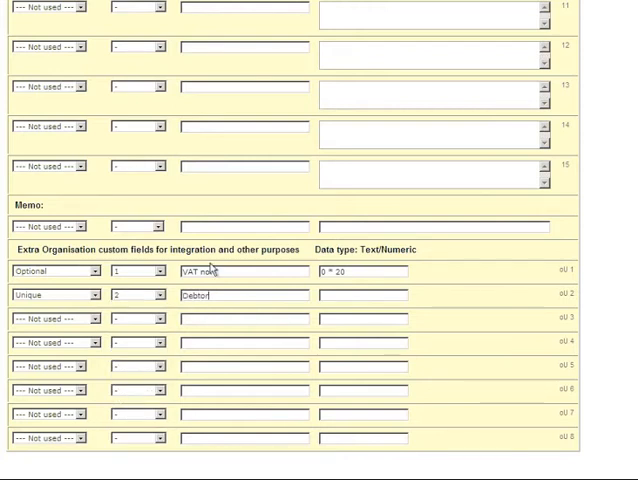
type("number")
left_click(364, 294)
type("5 * 20")
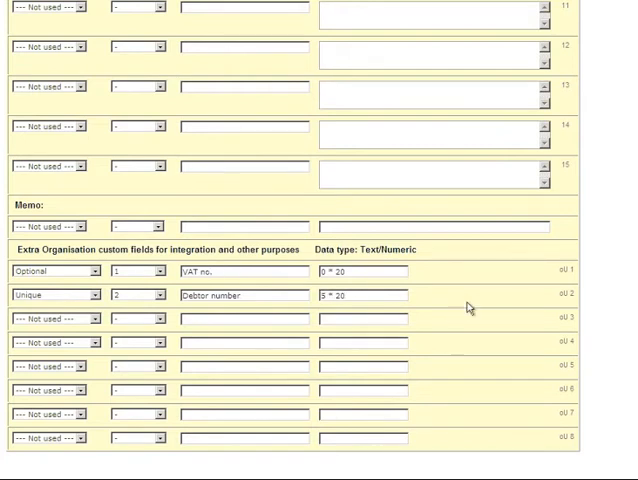
scroll("up", 3)
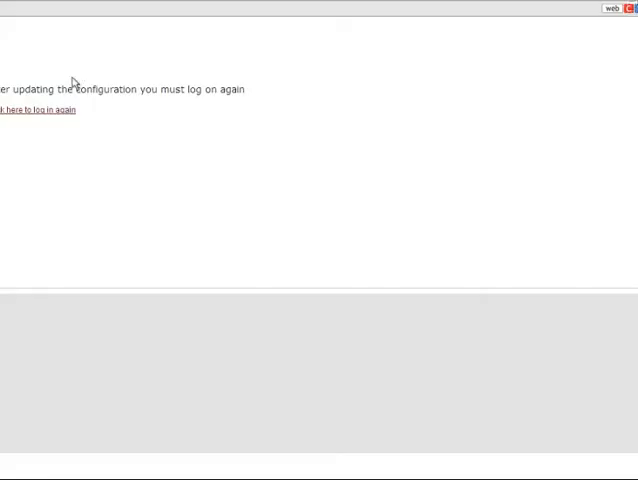
- Log on again and reopen the pending import's Create mode, identifying organisations by name and updating existing records
left_click(40, 110)
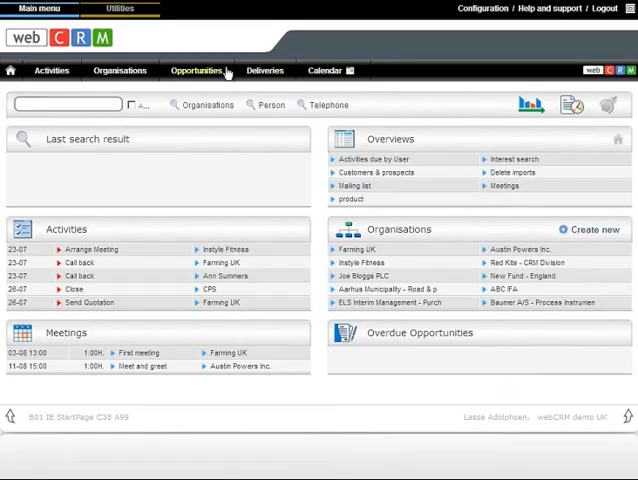
left_click(484, 8)
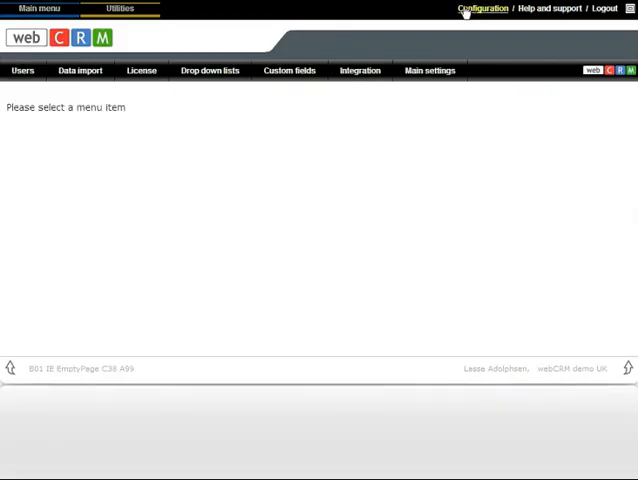
left_click(80, 70)
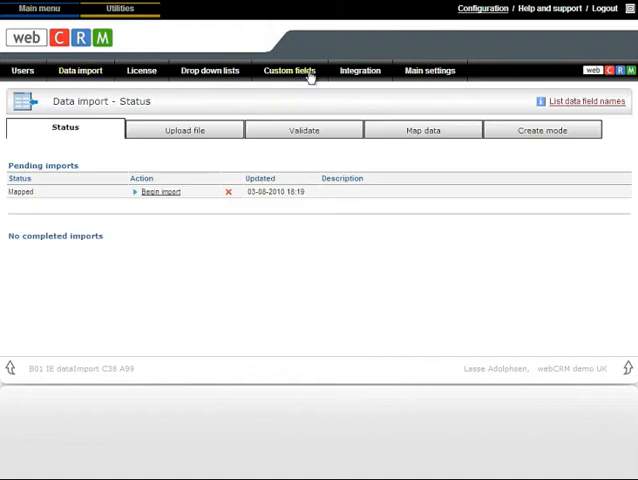
left_click(542, 128)
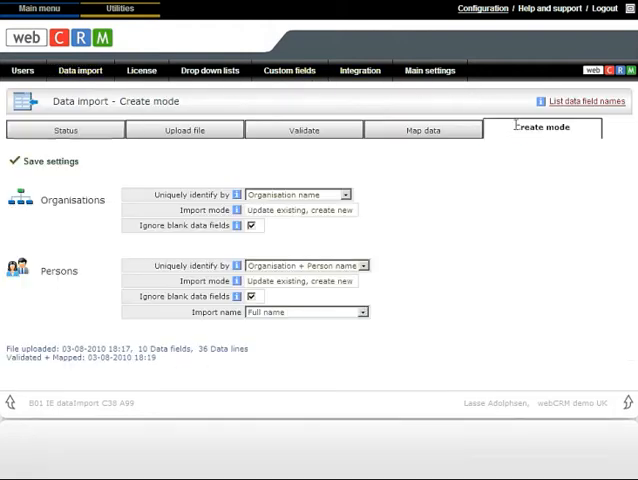
mouse_move(308, 210)
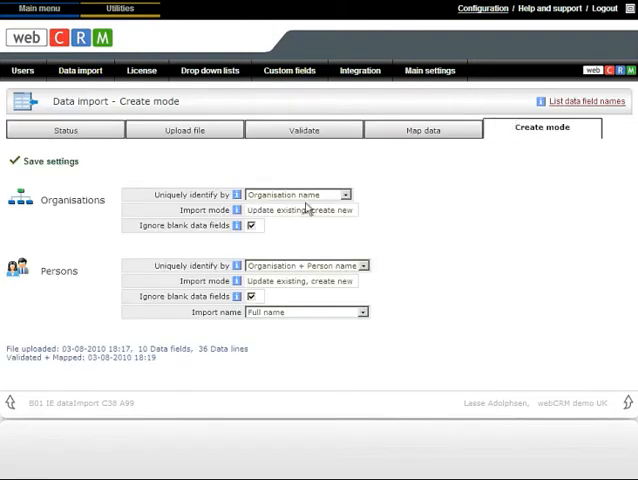
left_click(332, 194)
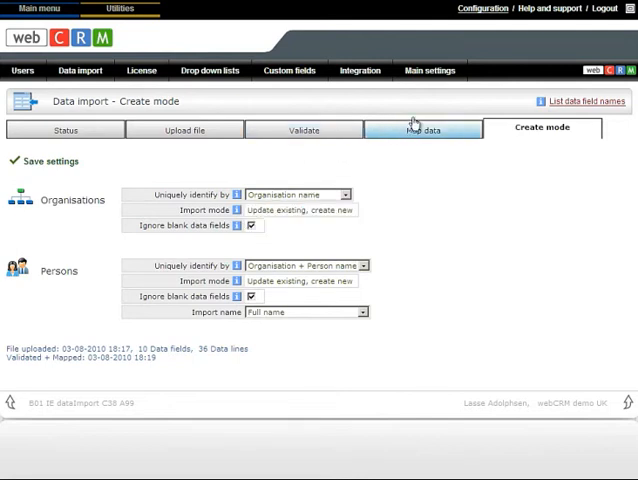
- Begin the import from Map data, completing OK with 73 organisations and 34 persons created
left_click(424, 128)
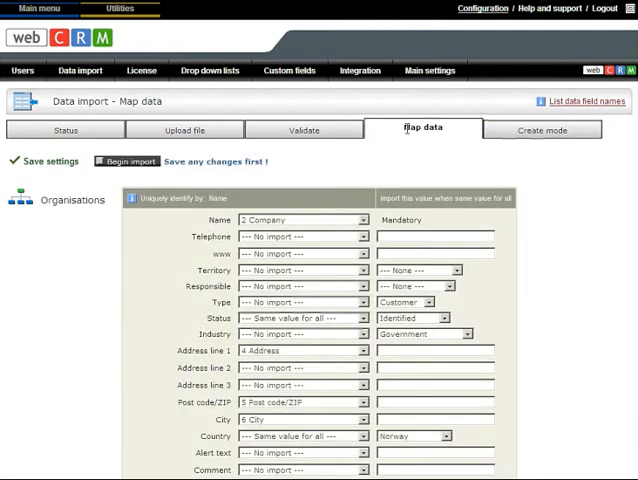
mouse_move(348, 160)
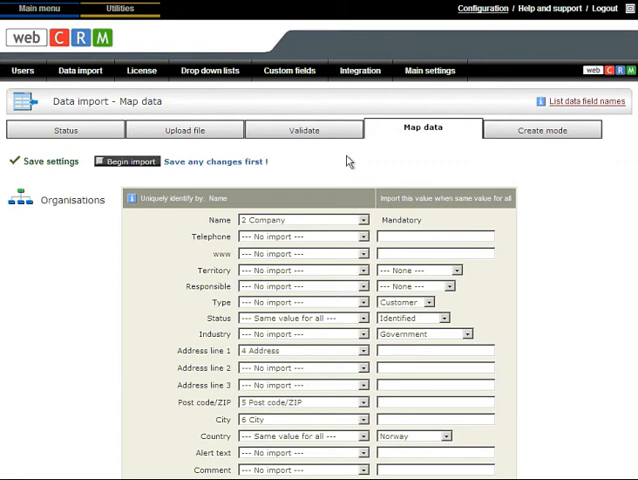
mouse_move(358, 192)
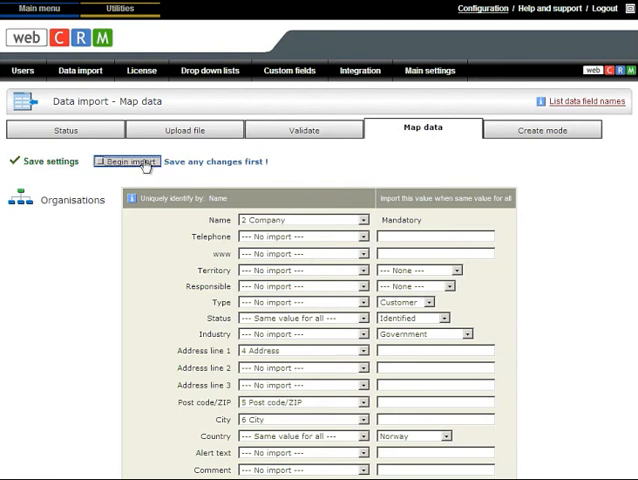
left_click(128, 160)
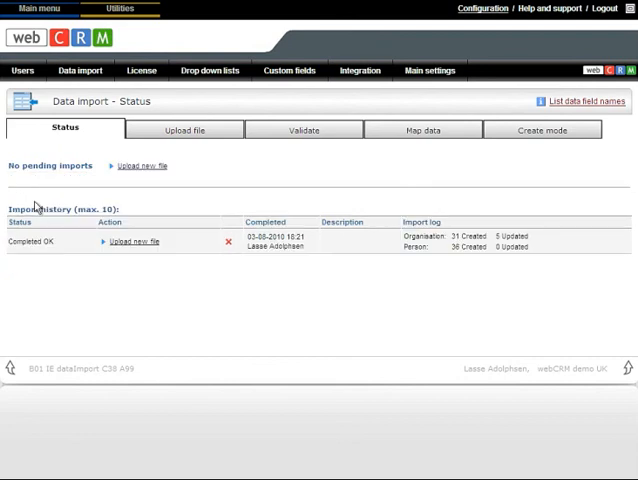
mouse_move(188, 192)
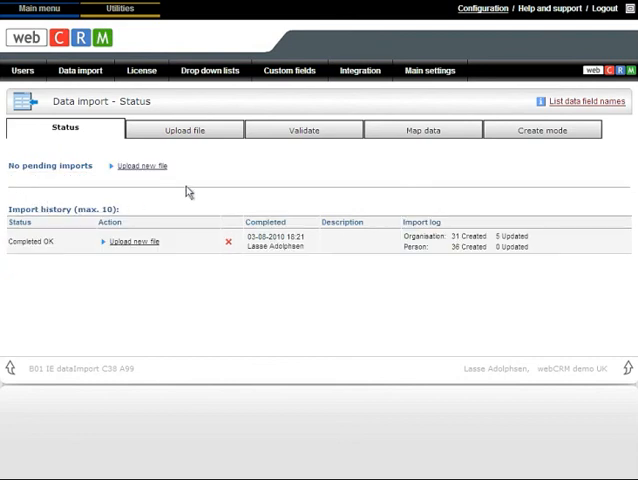
mouse_move(252, 176)
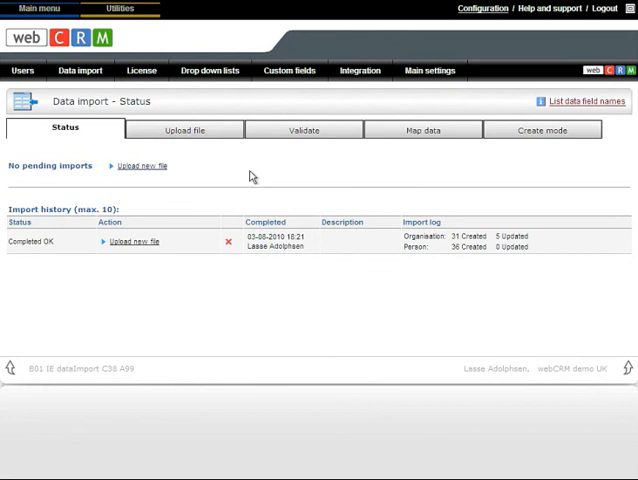